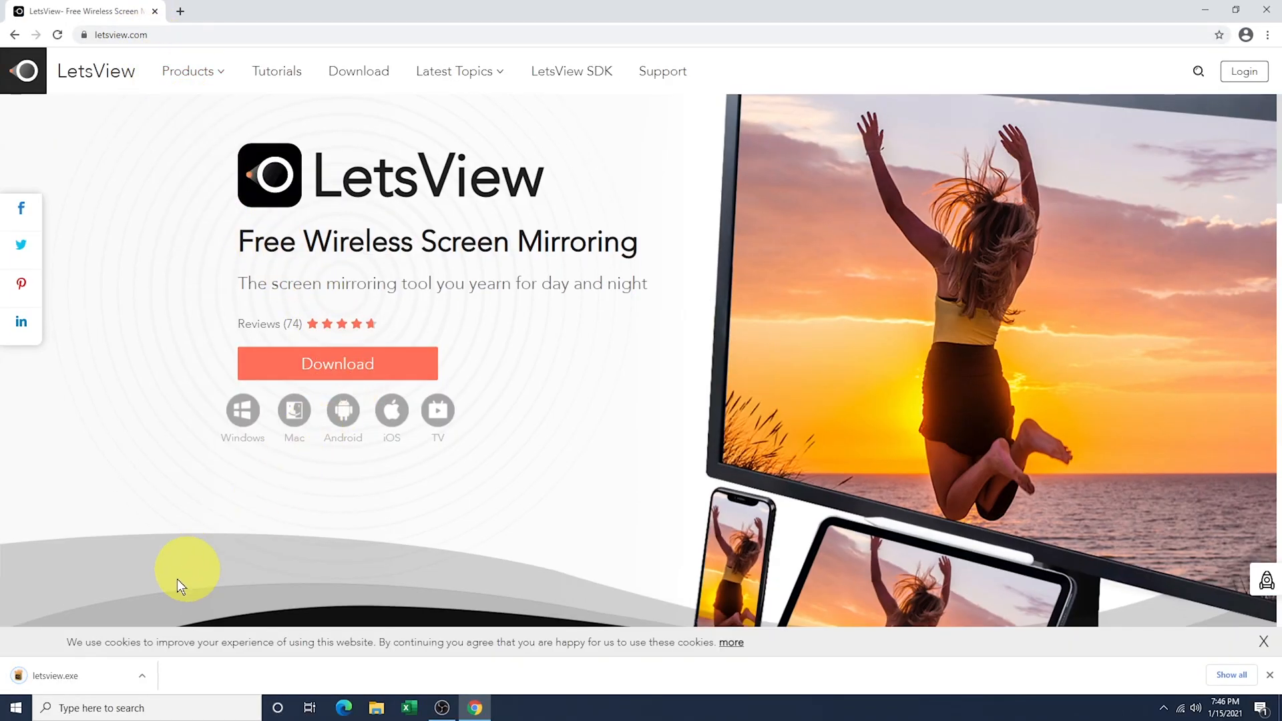
# - Launch the downloaded letsview.exe installer from Chrome's download bar
pyautogui.click(54, 675)
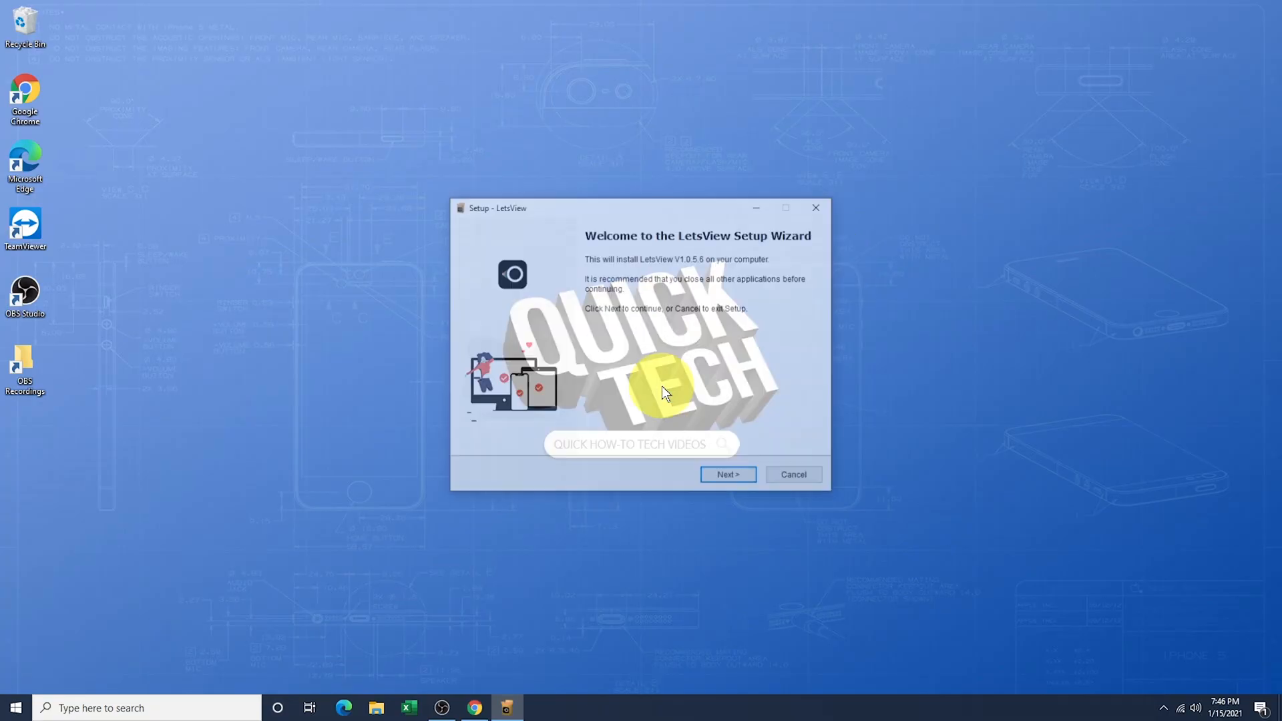
# - Finish the LetsView setup wizard and allow the app through the Windows firewall
pyautogui.click(726, 475)
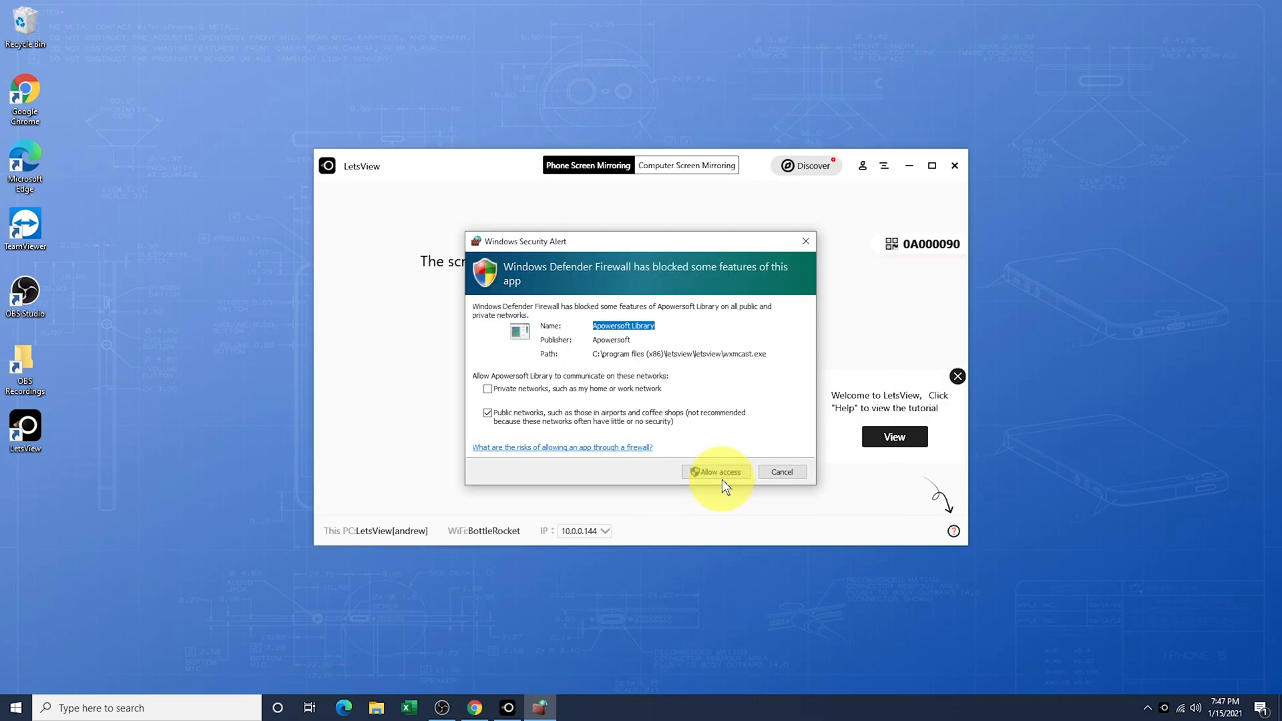
pyautogui.click(713, 471)
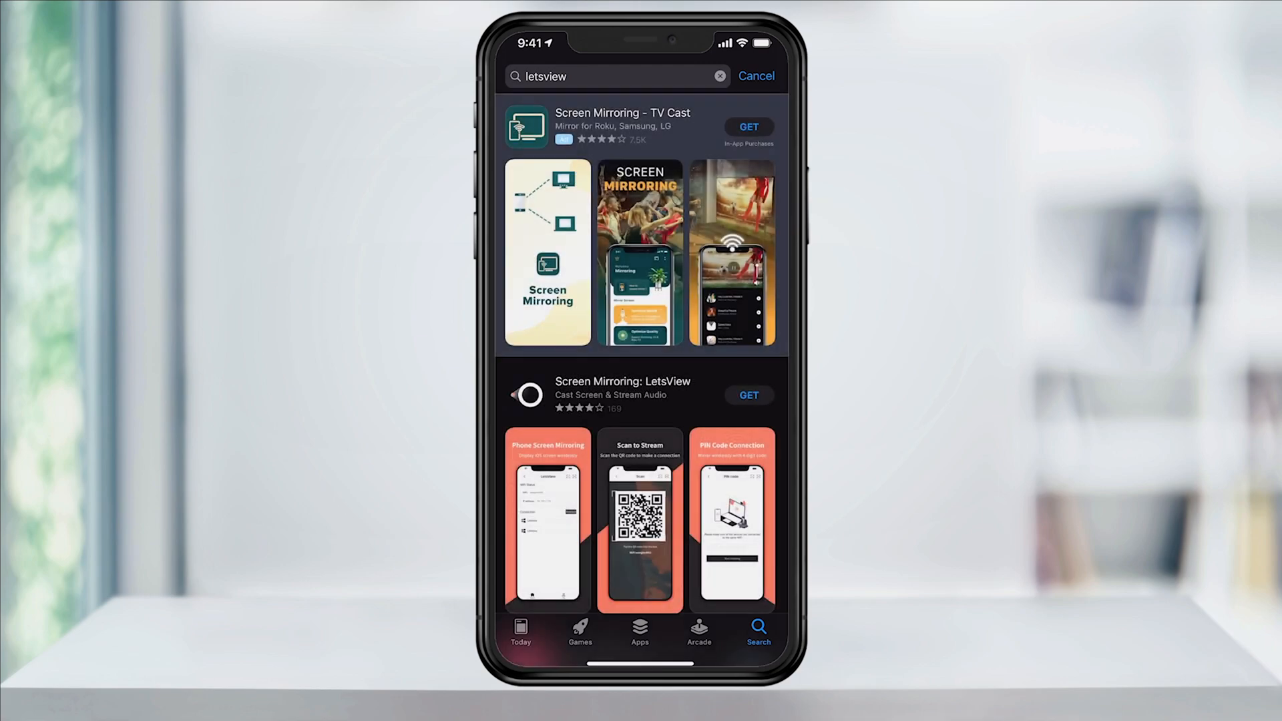
# - Install and launch LetsView from the App Store, granting local network access and permissions
pyautogui.click(622, 381)
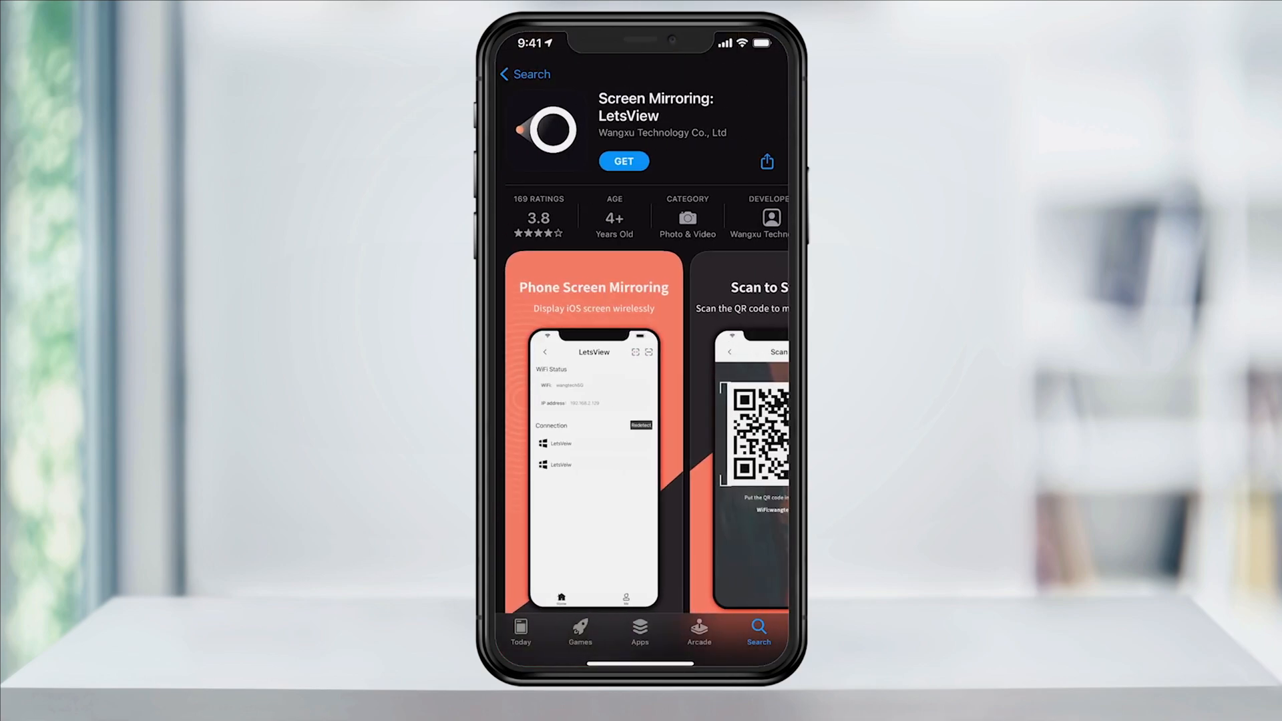
pyautogui.click(624, 162)
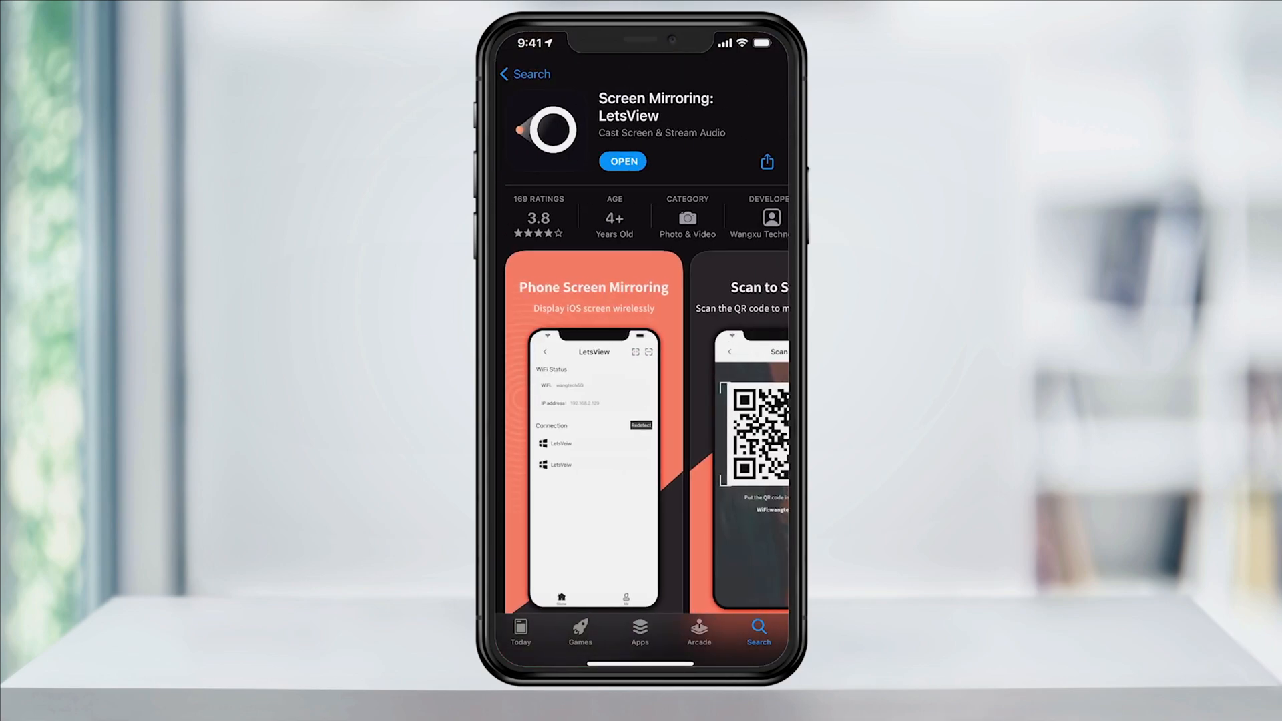
pyautogui.click(622, 162)
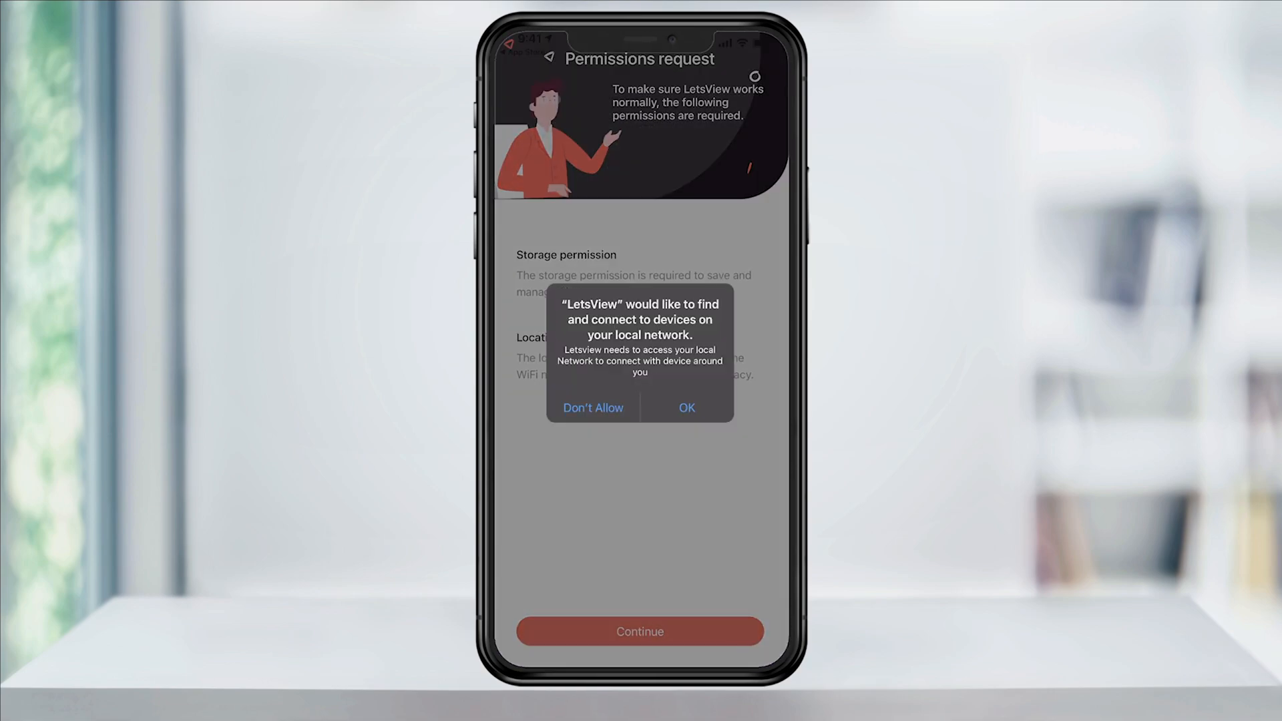
pyautogui.click(687, 407)
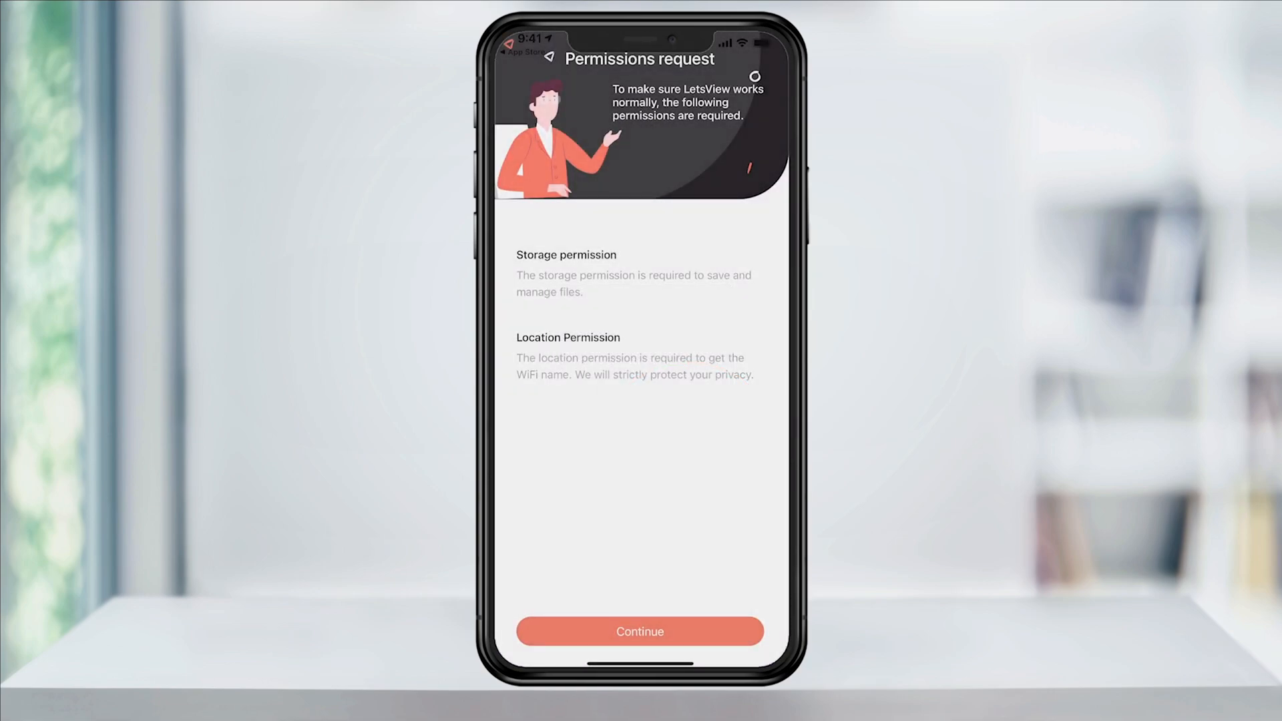
pyautogui.click(640, 632)
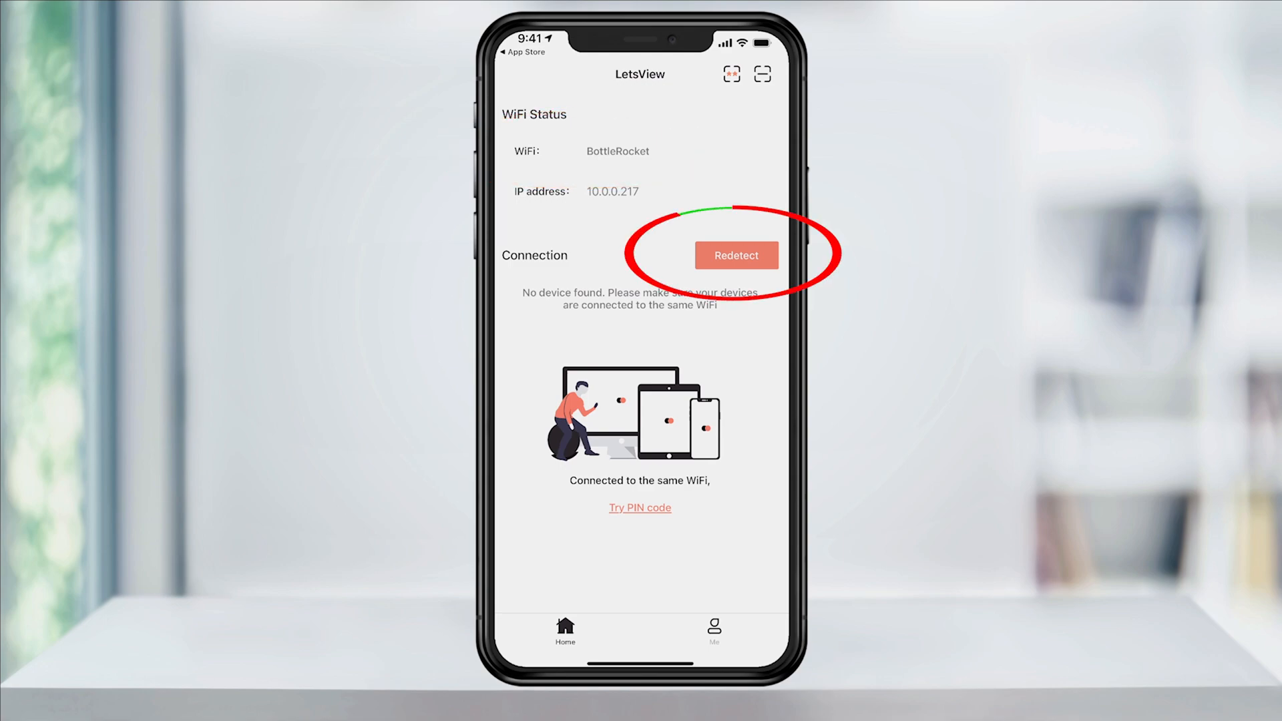
# - Redetect devices, select the PC and choose Phone Screen Mirroring
pyautogui.click(735, 256)
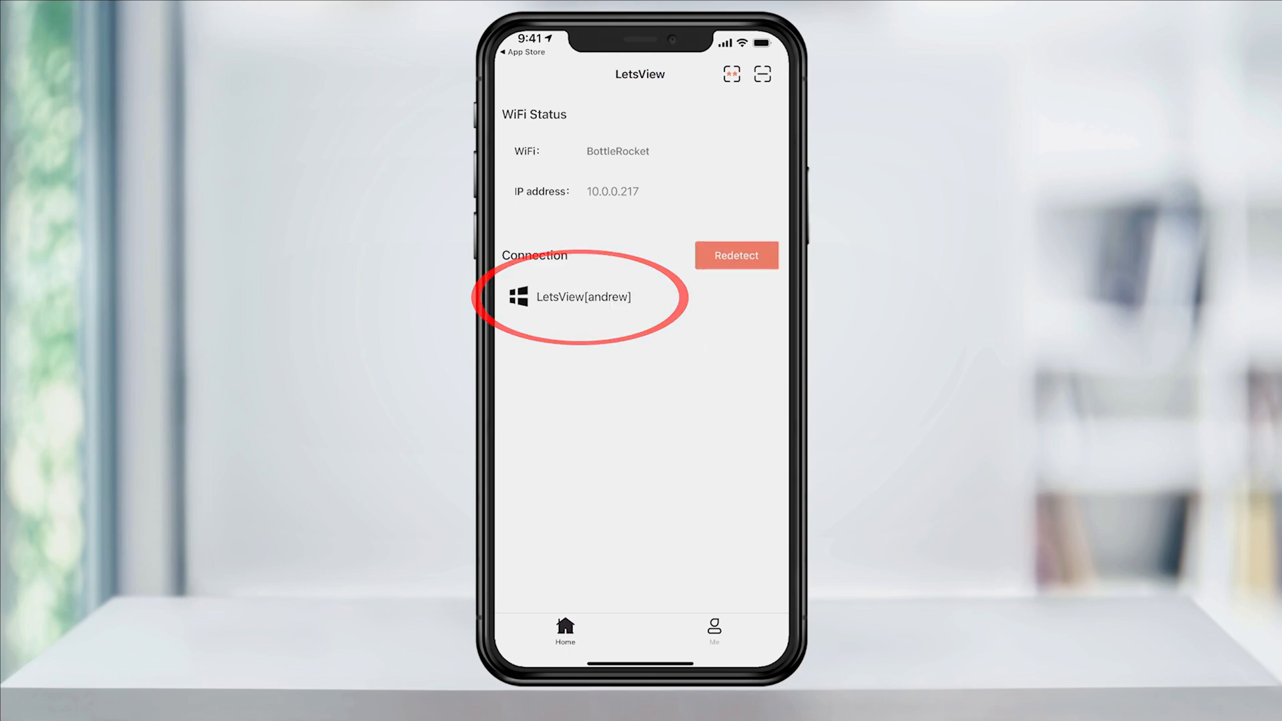
pyautogui.click(583, 296)
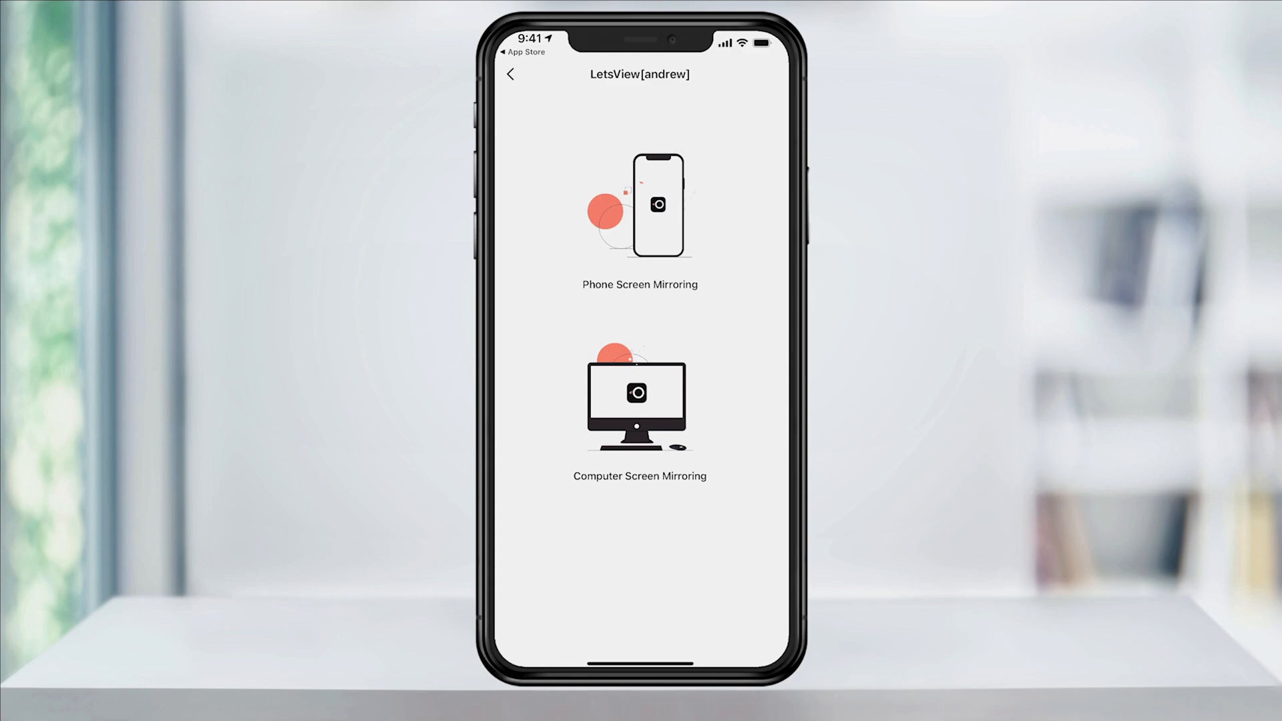
pyautogui.click(640, 221)
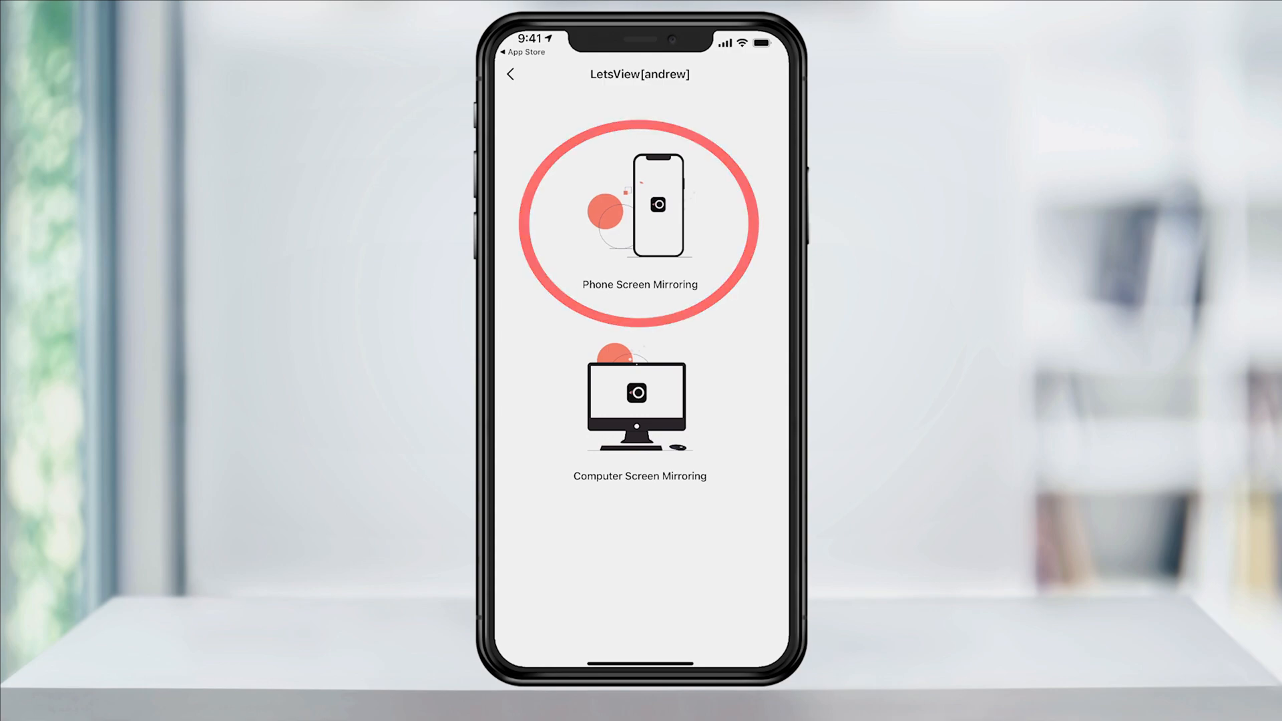
pyautogui.click(640, 224)
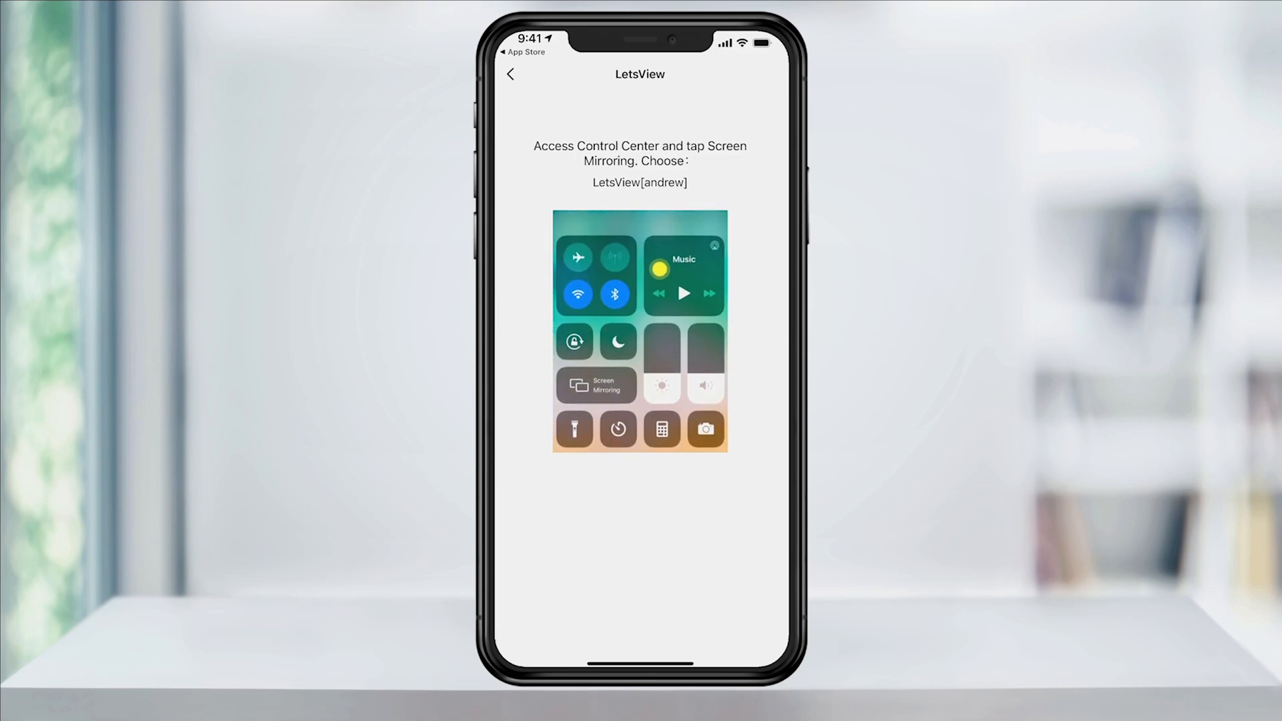
# - Start Screen Mirroring from Control Center to the PC's LetsView receiver
pyautogui.click(597, 385)
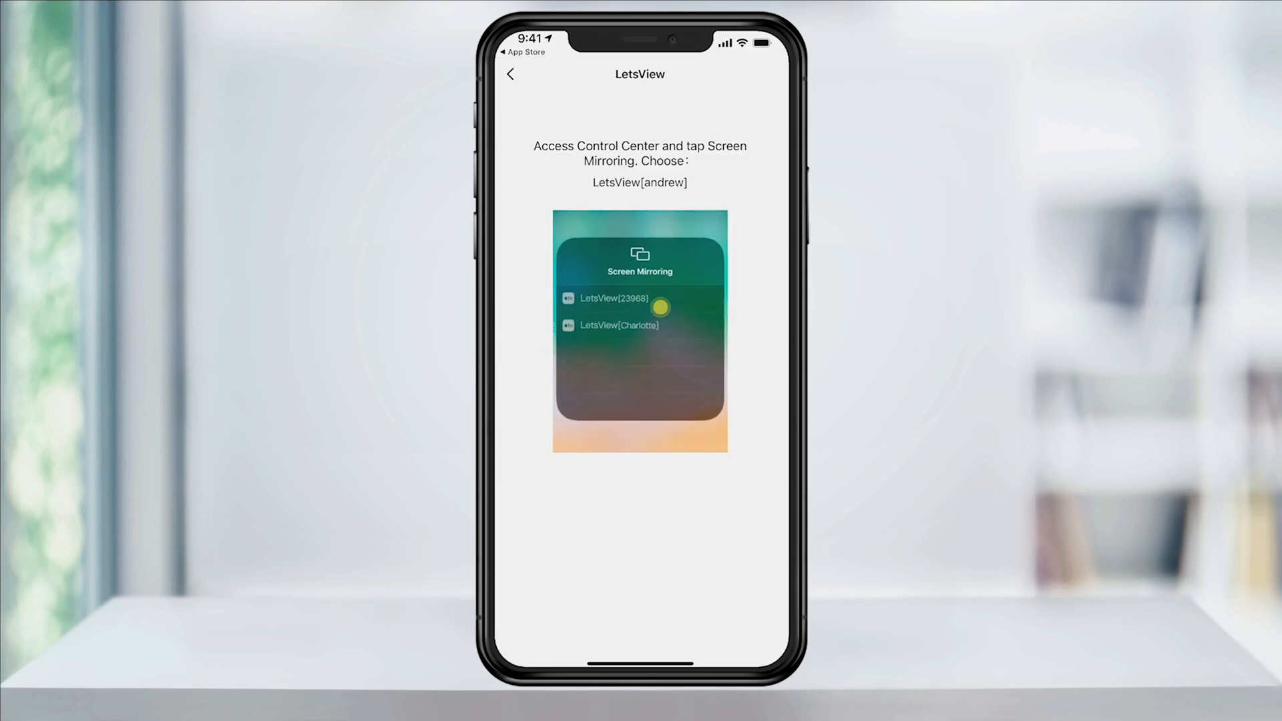
pyautogui.click(640, 298)
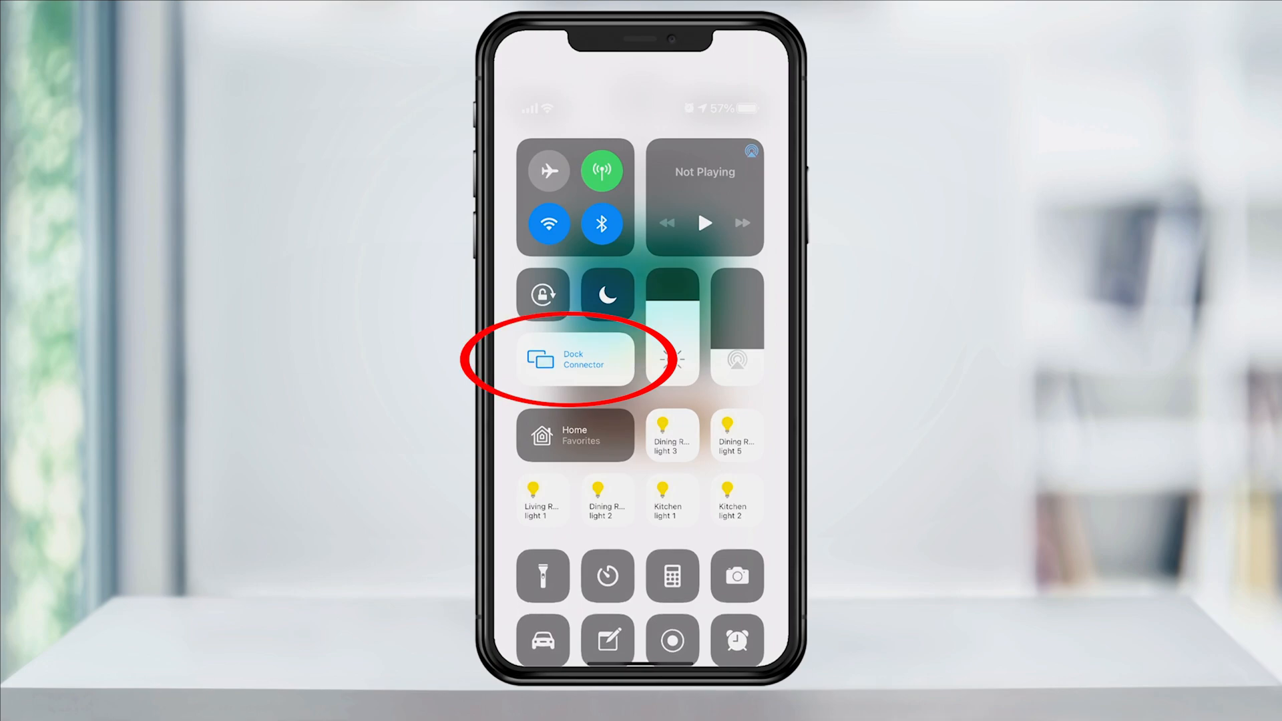
pyautogui.click(573, 358)
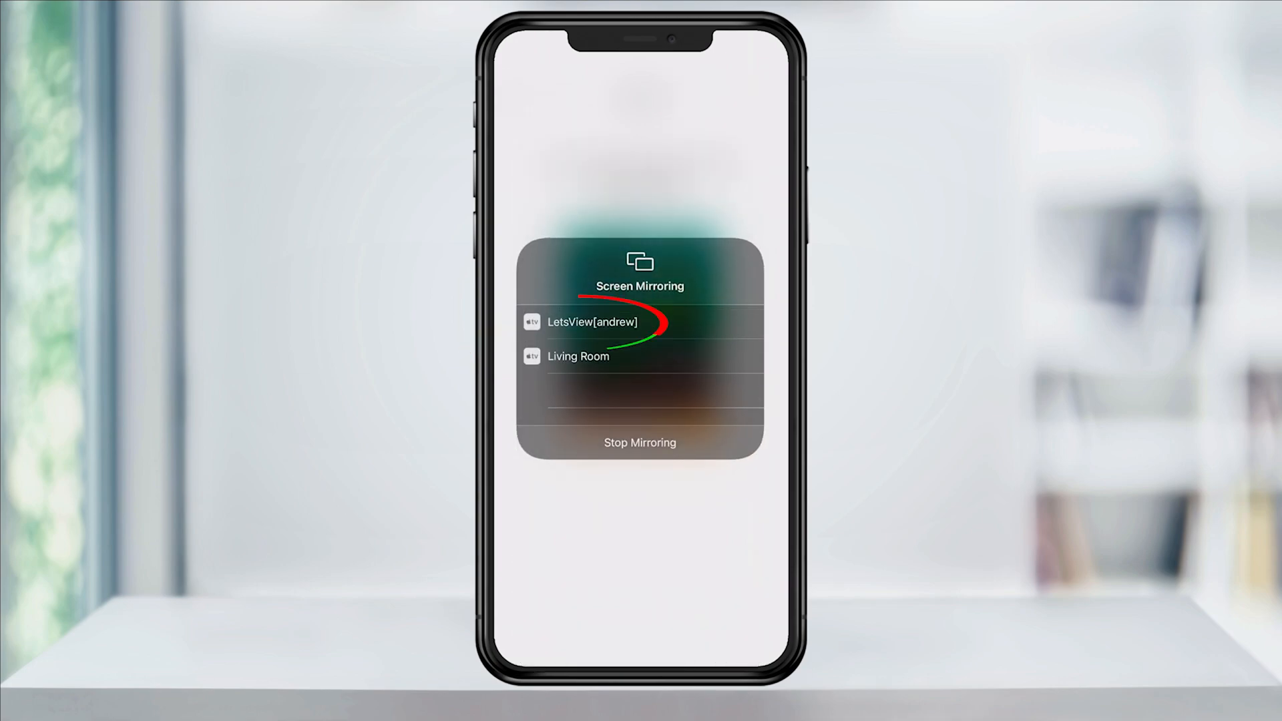
pyautogui.click(592, 322)
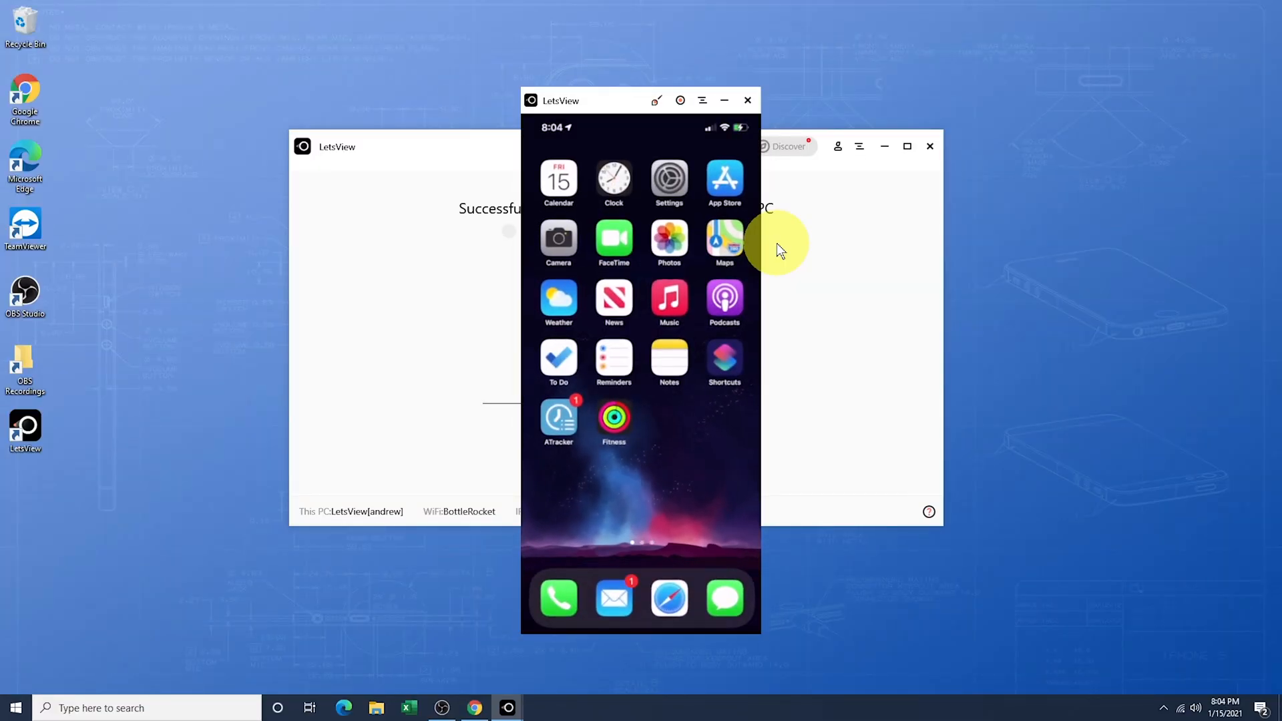
pyautogui.moveTo(674, 136)
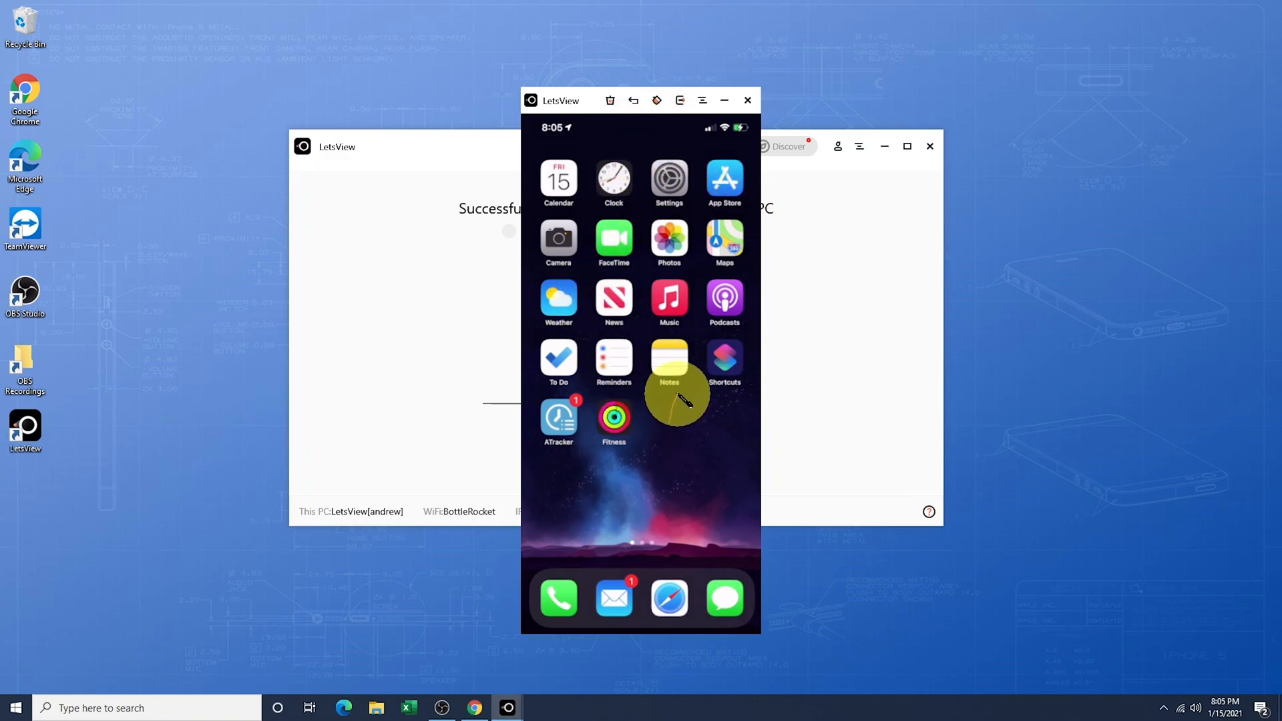
pyautogui.click(657, 100)
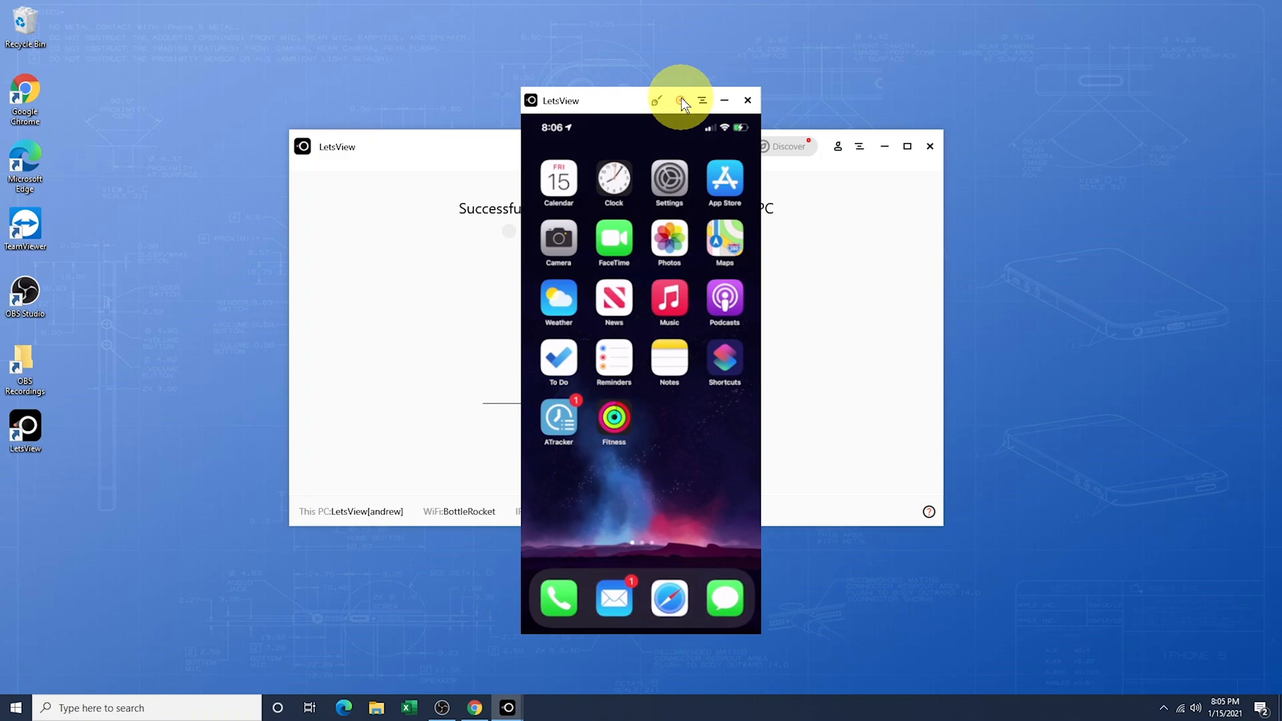
# - Record the mirrored iPhone screen for a few seconds and save it as an MP4
pyautogui.click(680, 100)
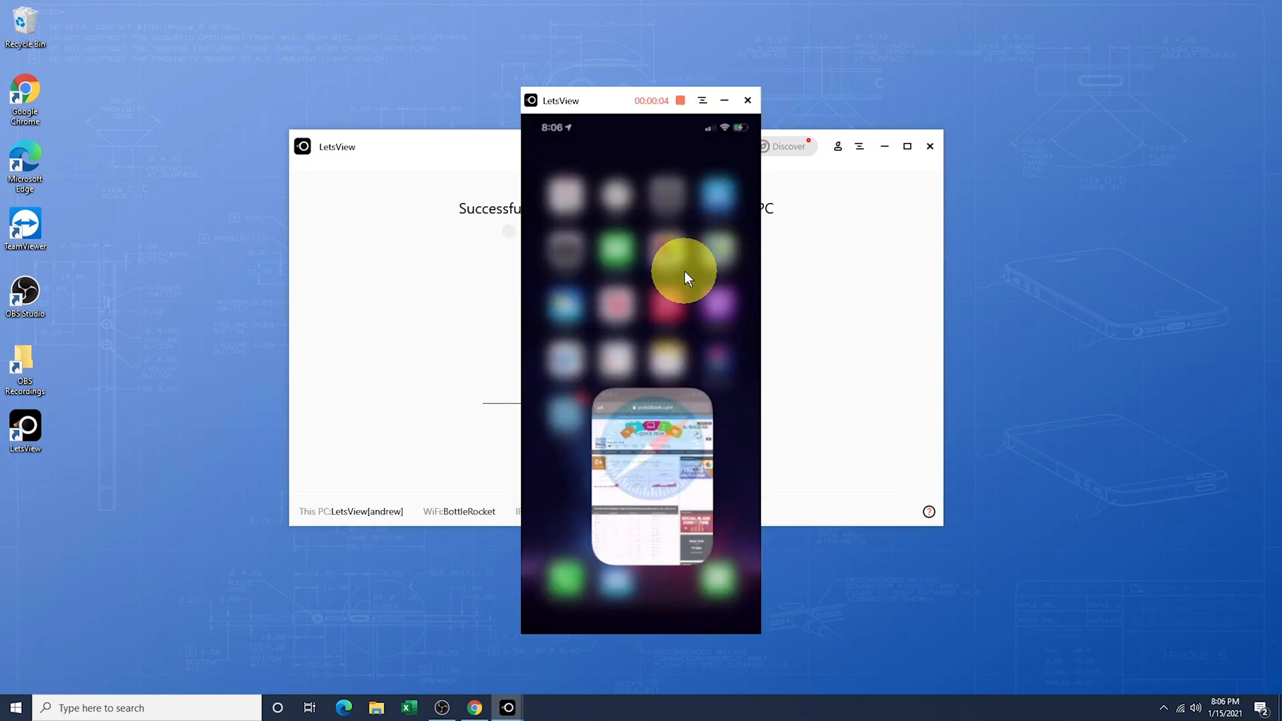
pyautogui.click(680, 100)
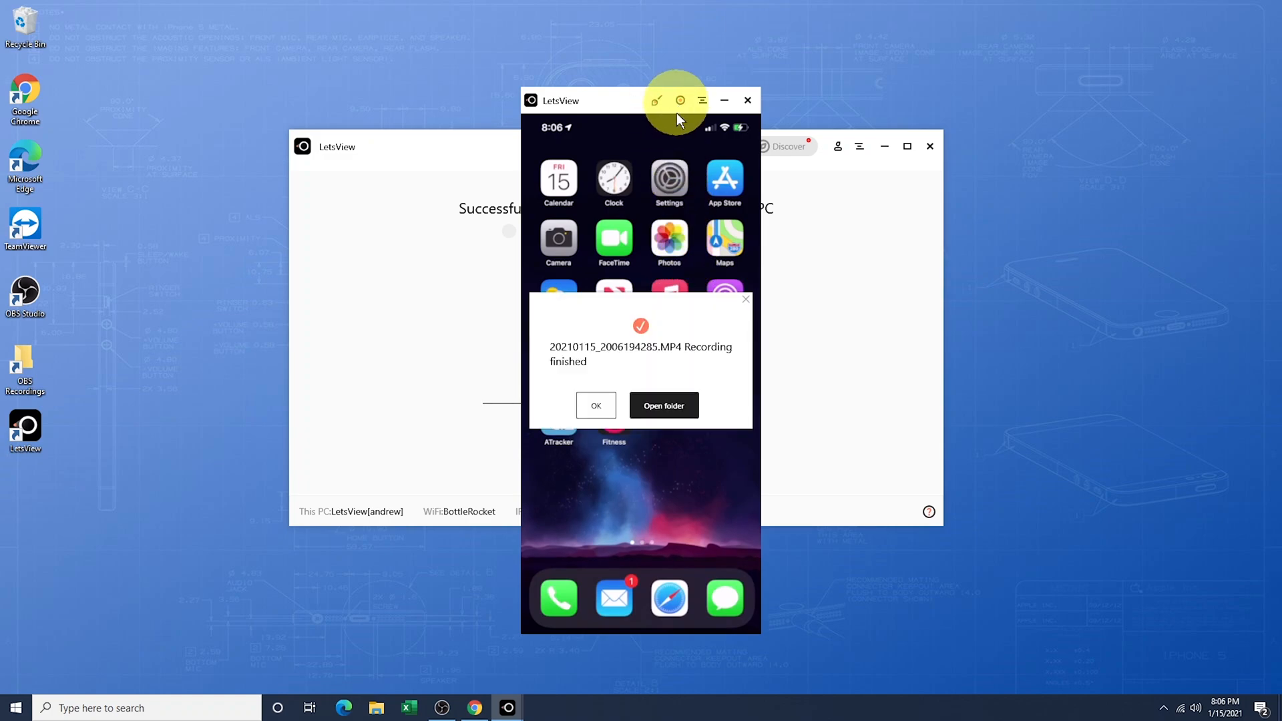
pyautogui.click(664, 405)
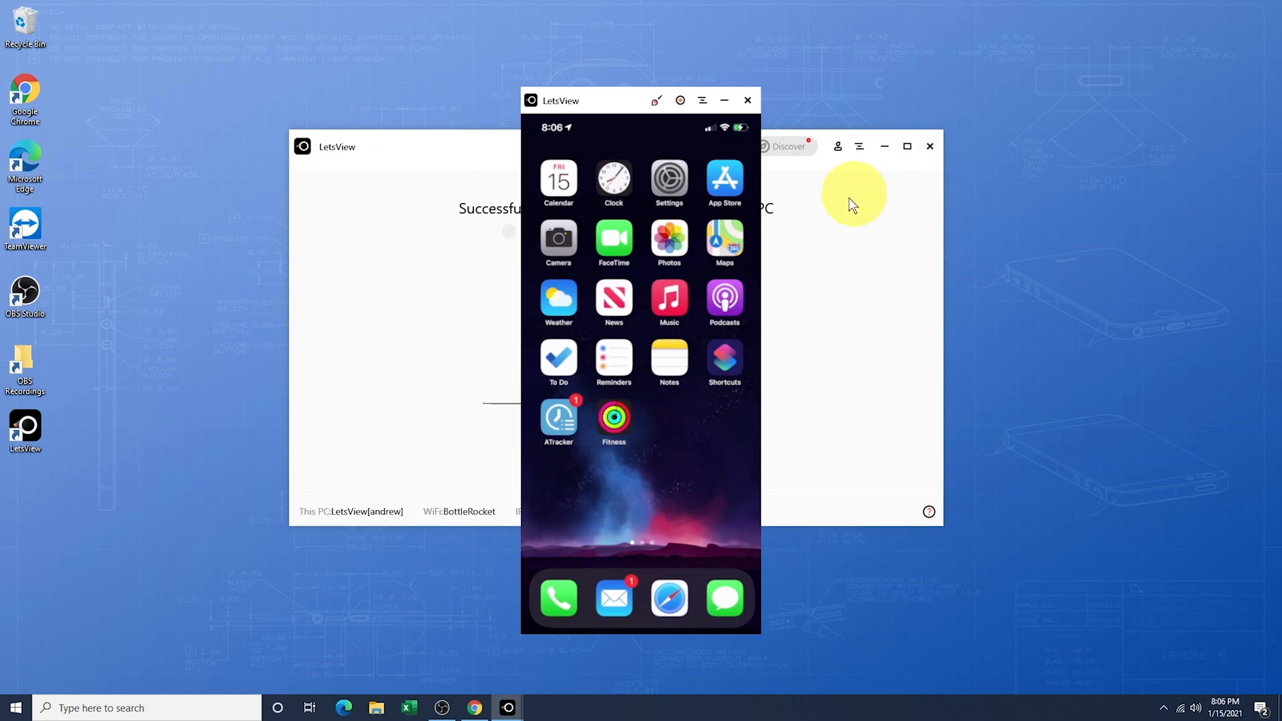
pyautogui.moveTo(701, 102)
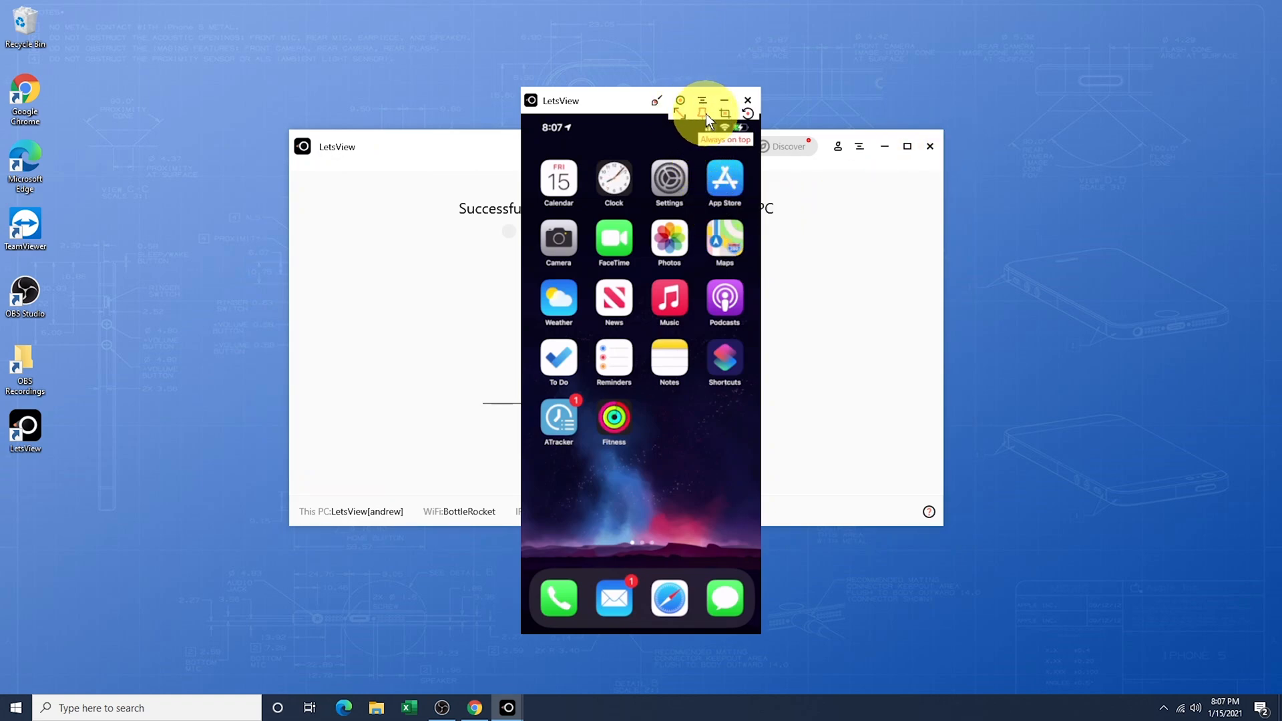
pyautogui.moveTo(746, 113)
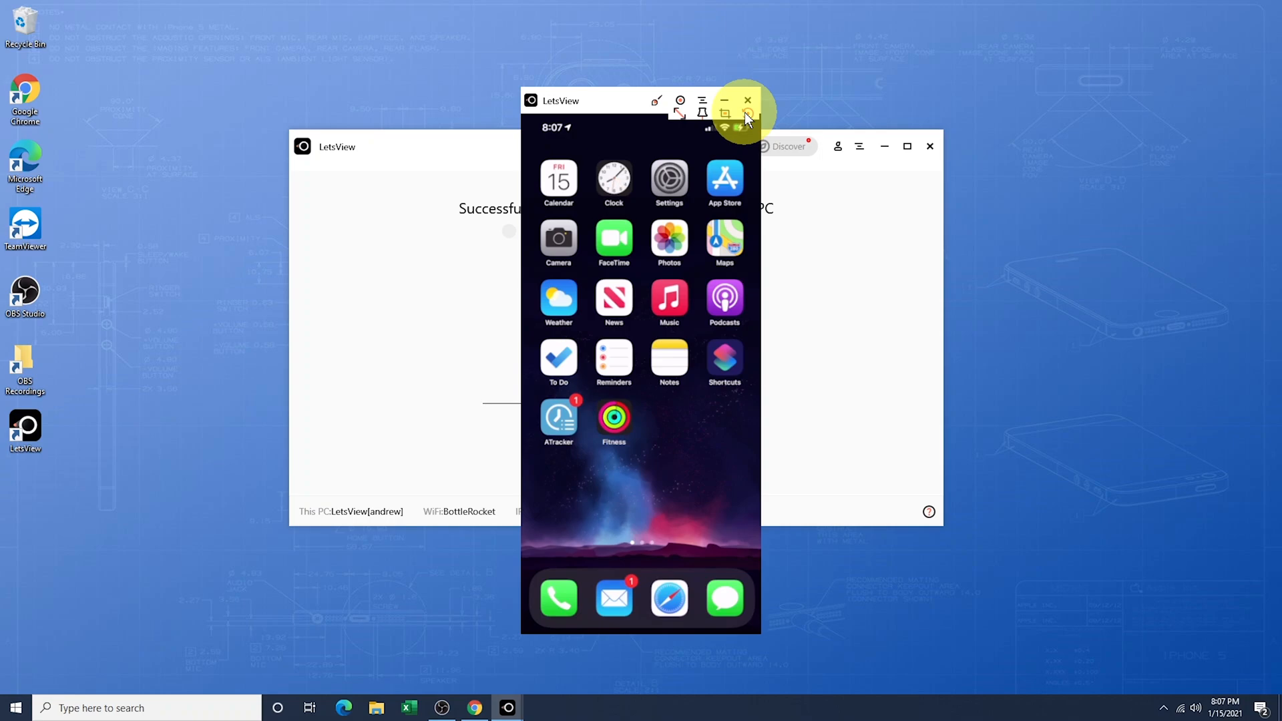
# - Set AirPlay resolution to 2K 2560×1440 in Settings and confirm reconnecting
pyautogui.click(859, 147)
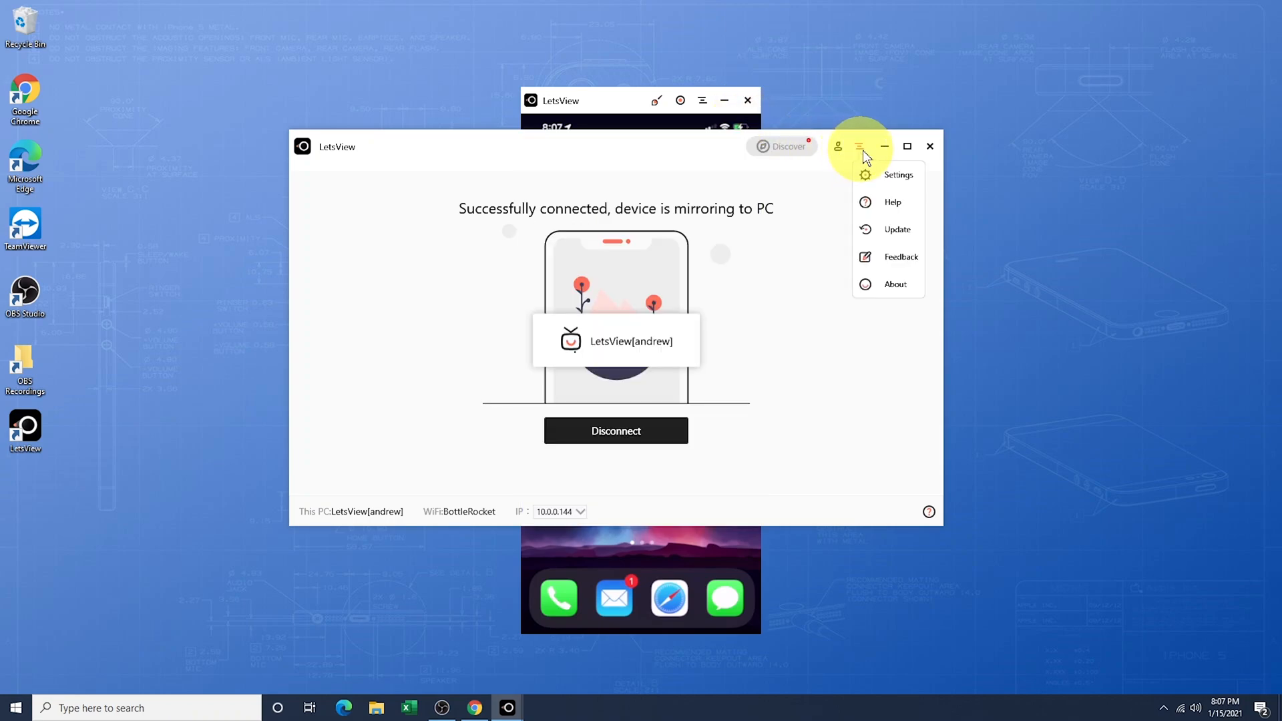
pyautogui.click(897, 174)
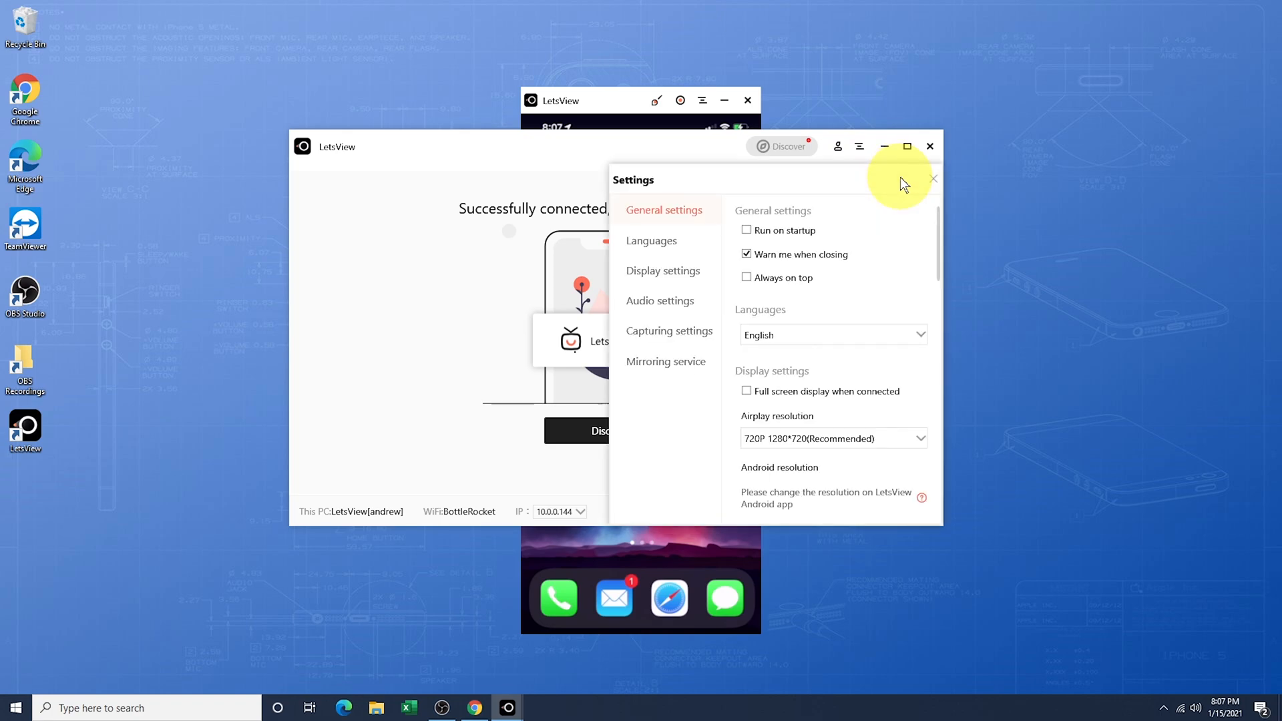
pyautogui.click(919, 438)
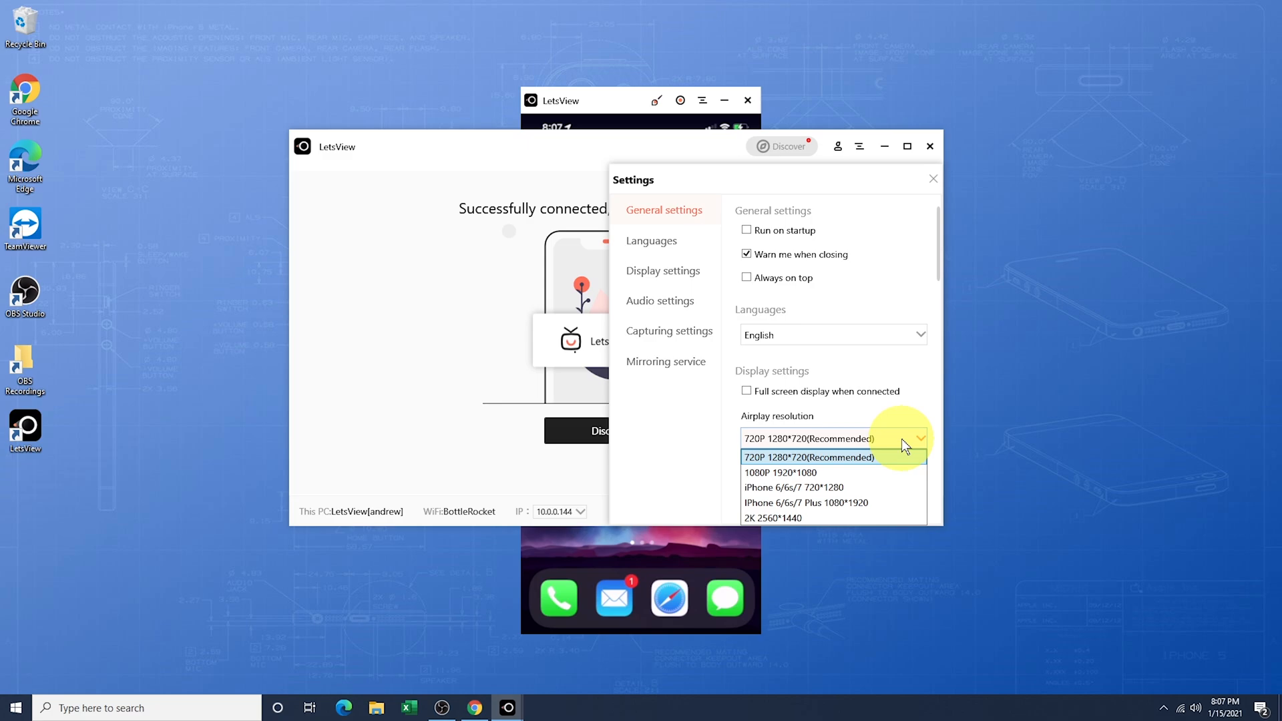
pyautogui.click(810, 457)
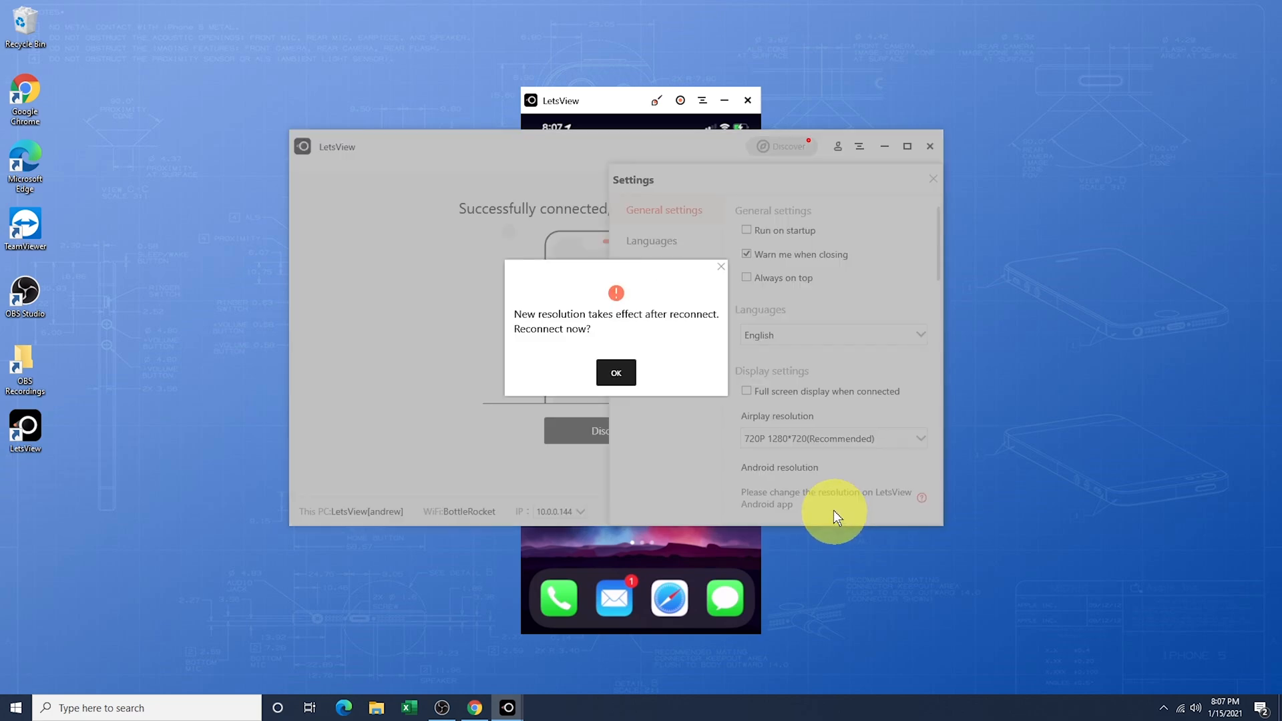
pyautogui.click(614, 373)
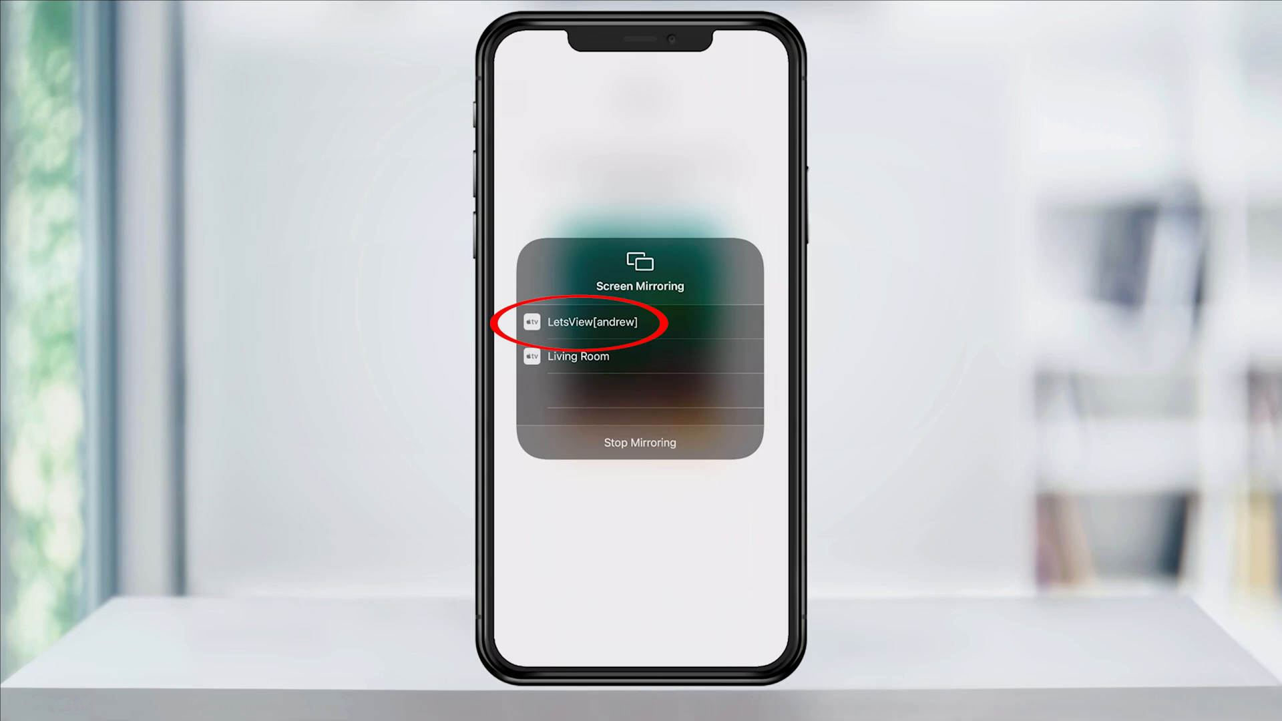
# - Reconnect mirroring to the PC and launch Reminders on the mirrored iPhone
pyautogui.click(590, 322)
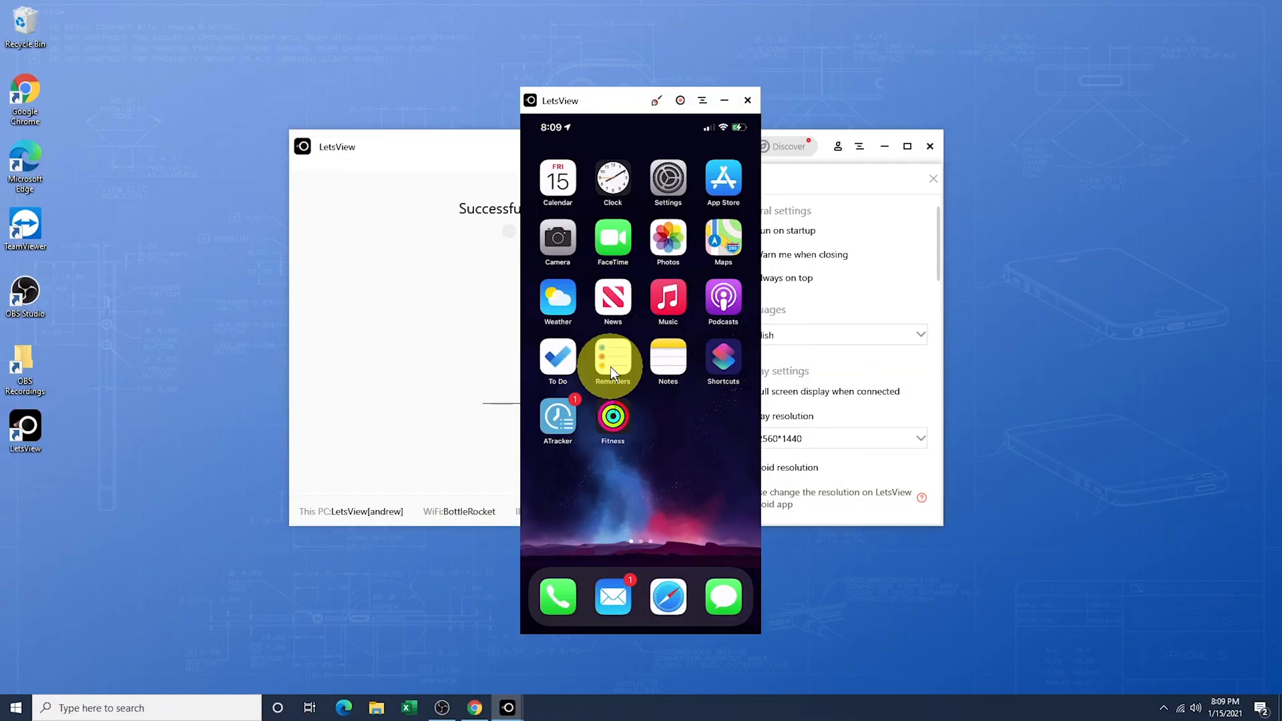
pyautogui.click(613, 358)
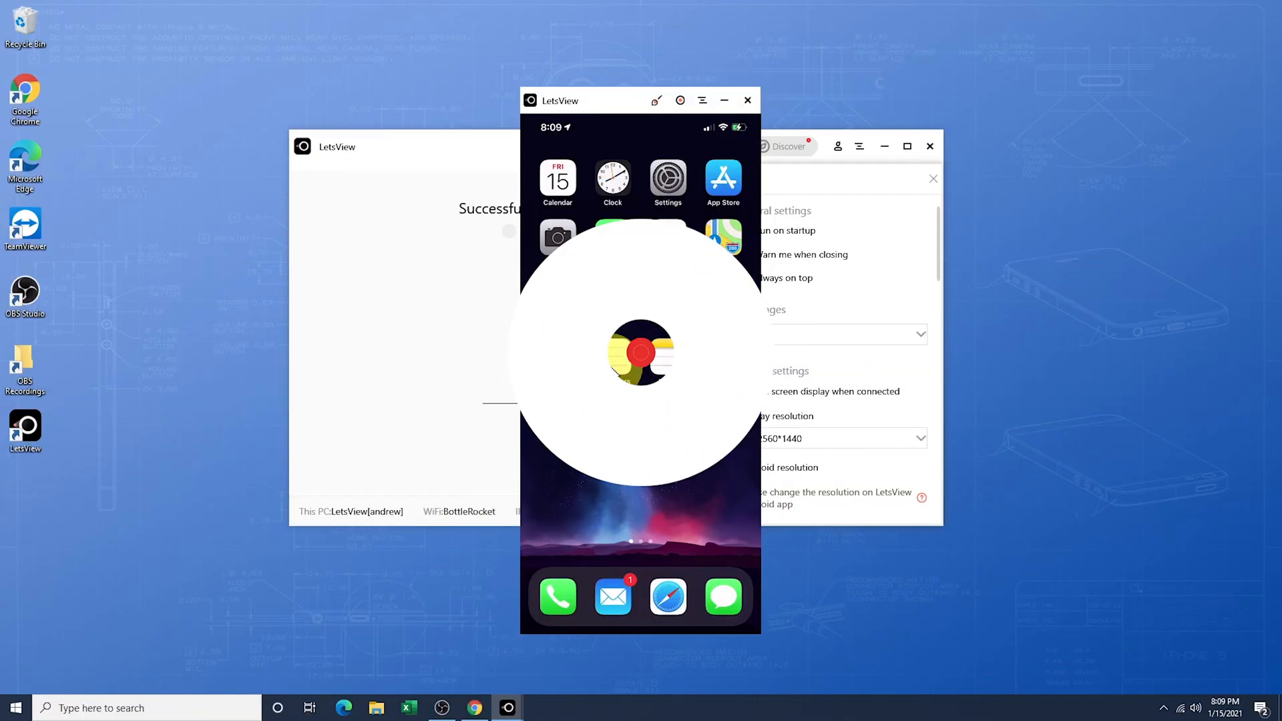